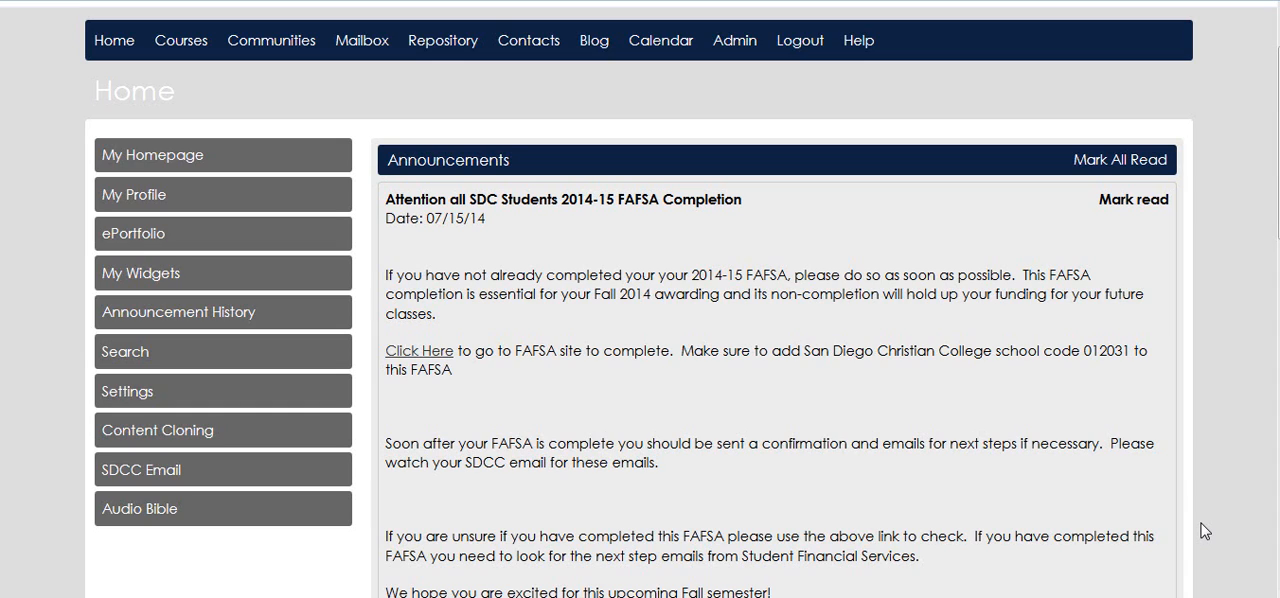
{"action": "mouse_move", "coordinate": [1092, 541]}
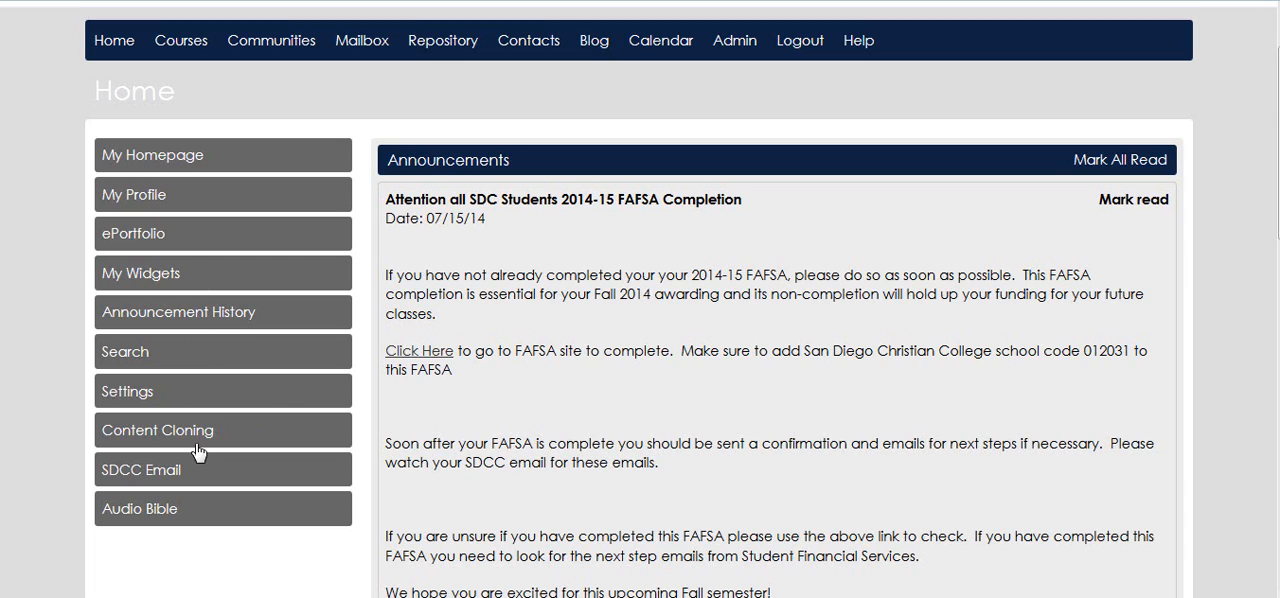
{"action": "mouse_move", "coordinate": [185, 437]}
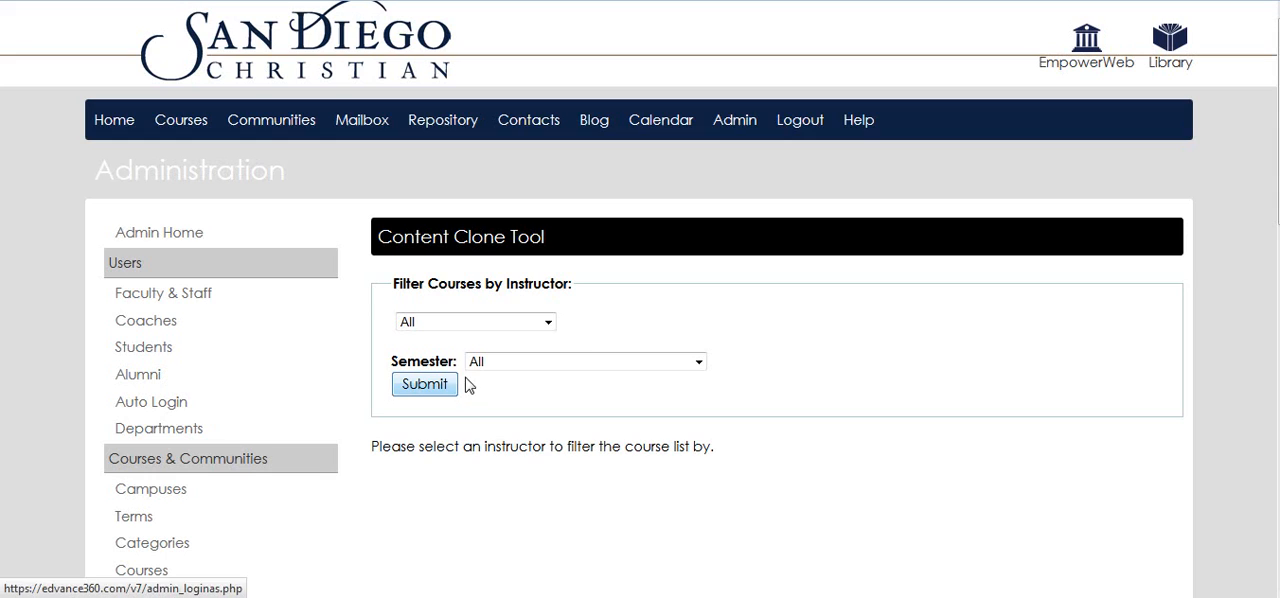
Filter the clone tool's course list to the selected instructor's courses
{"action": "left_click", "coordinate": [475, 321]}
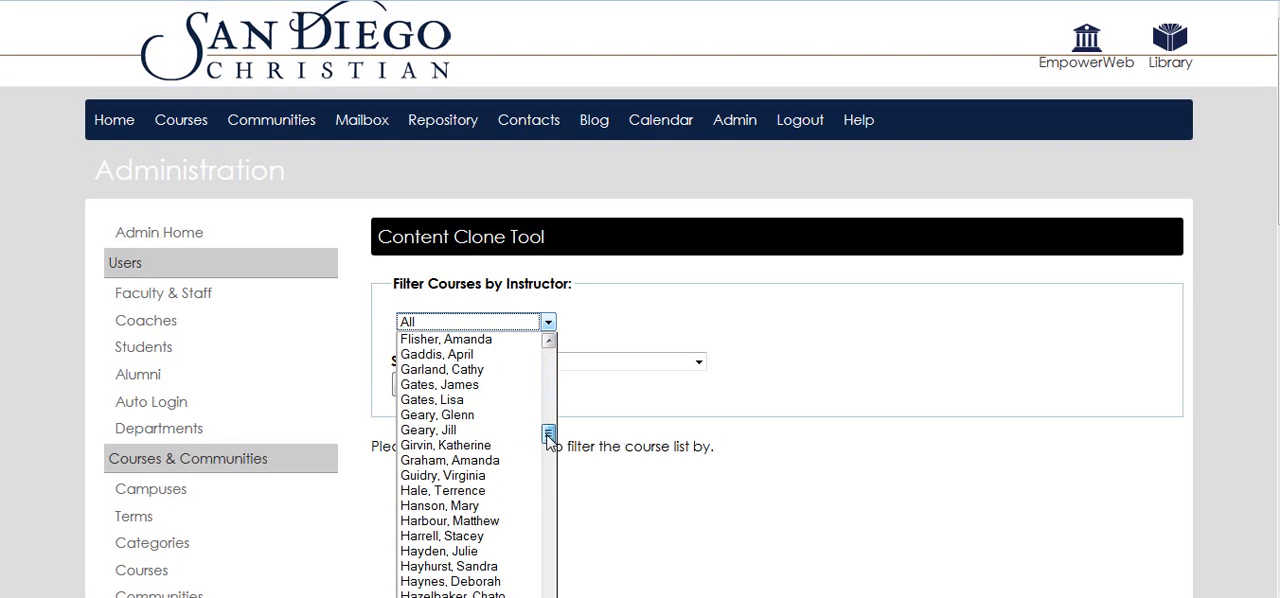
{"action": "scroll", "scroll_direction": "down", "scroll_amount": 3}
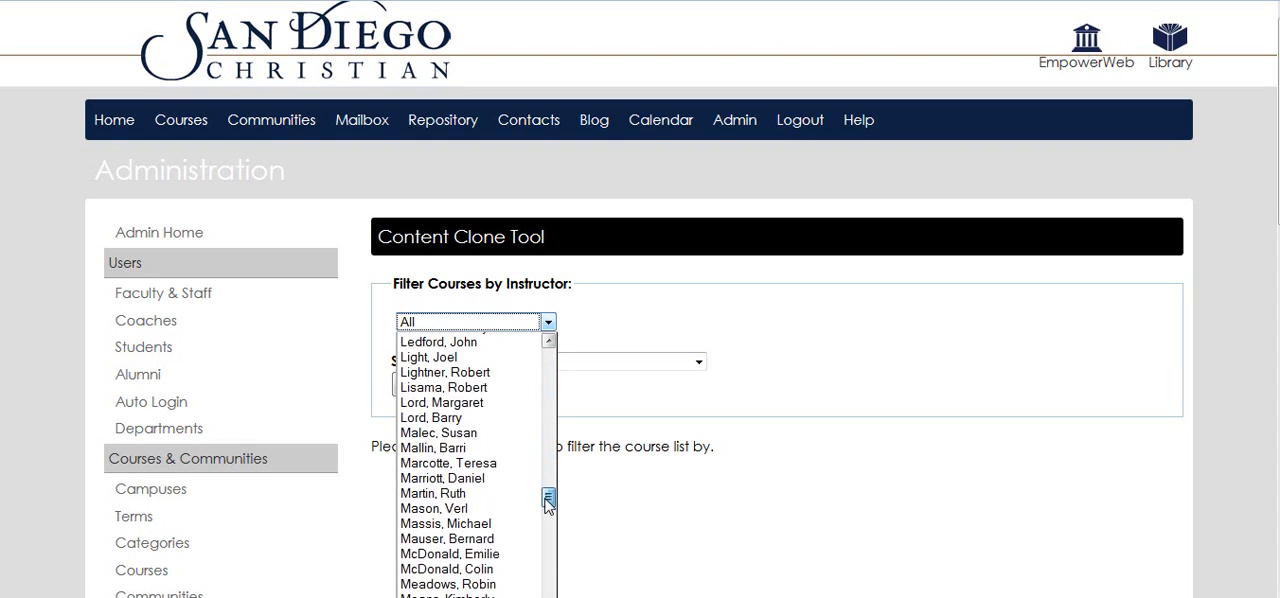
{"action": "scroll", "scroll_direction": "down", "scroll_amount": 3}
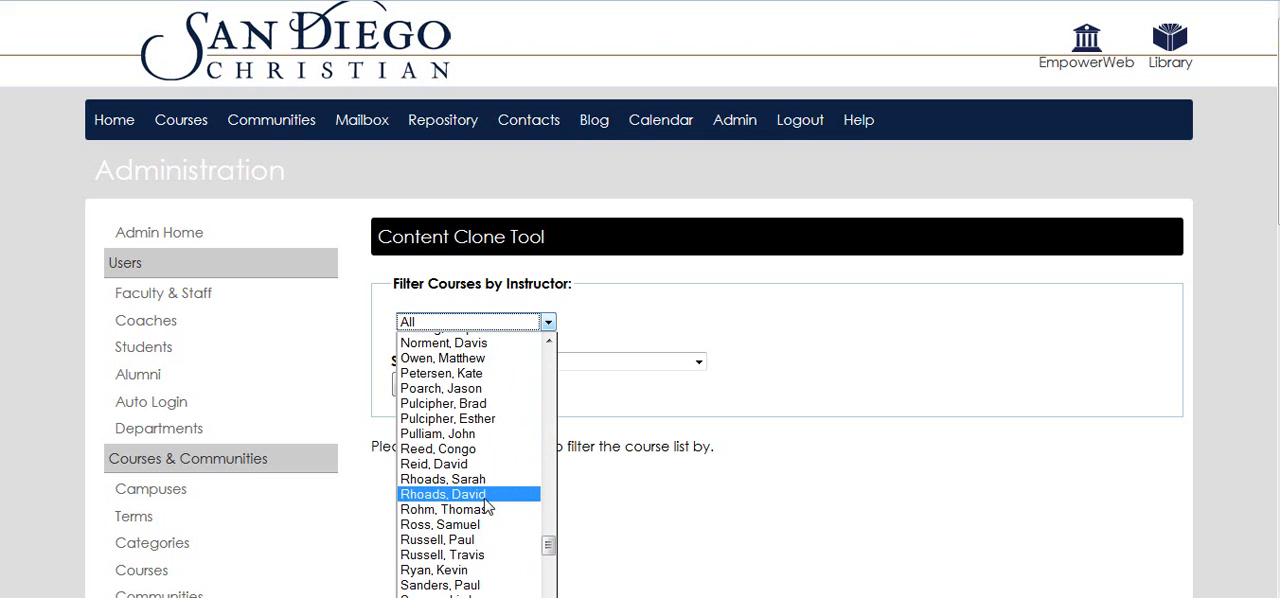
{"action": "left_click", "coordinate": [442, 493]}
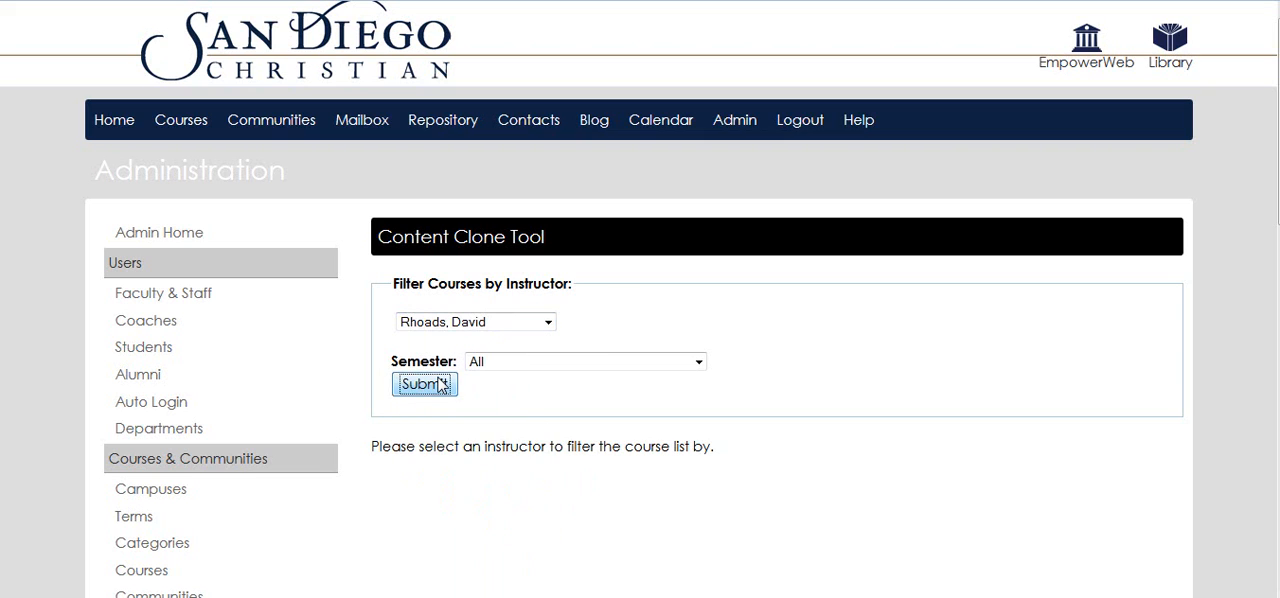
{"action": "left_click", "coordinate": [424, 384]}
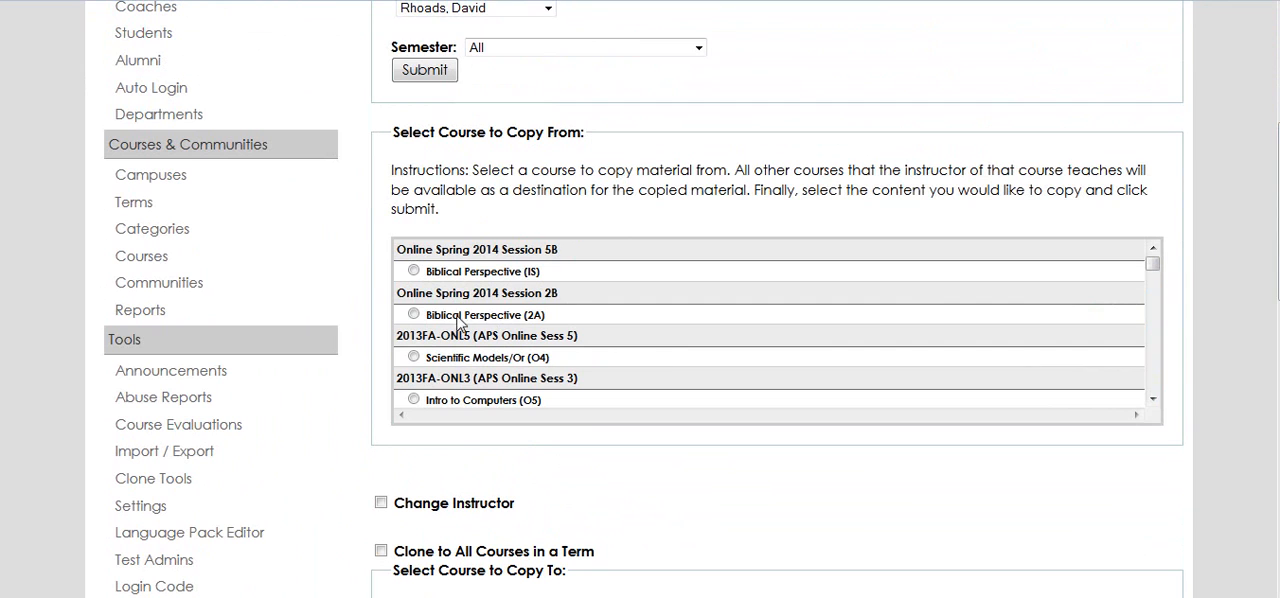
Choose Biblical Perspective (1S) as the course to copy from
{"action": "left_click", "coordinate": [414, 271]}
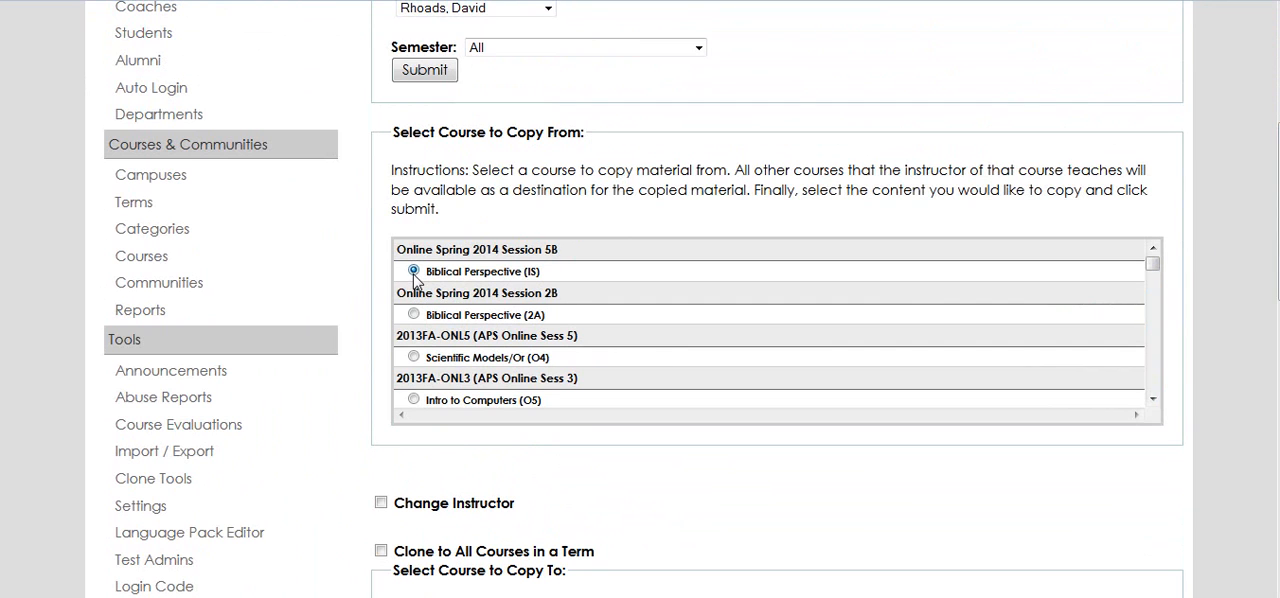
{"action": "scroll", "scroll_direction": "down", "scroll_amount": 3}
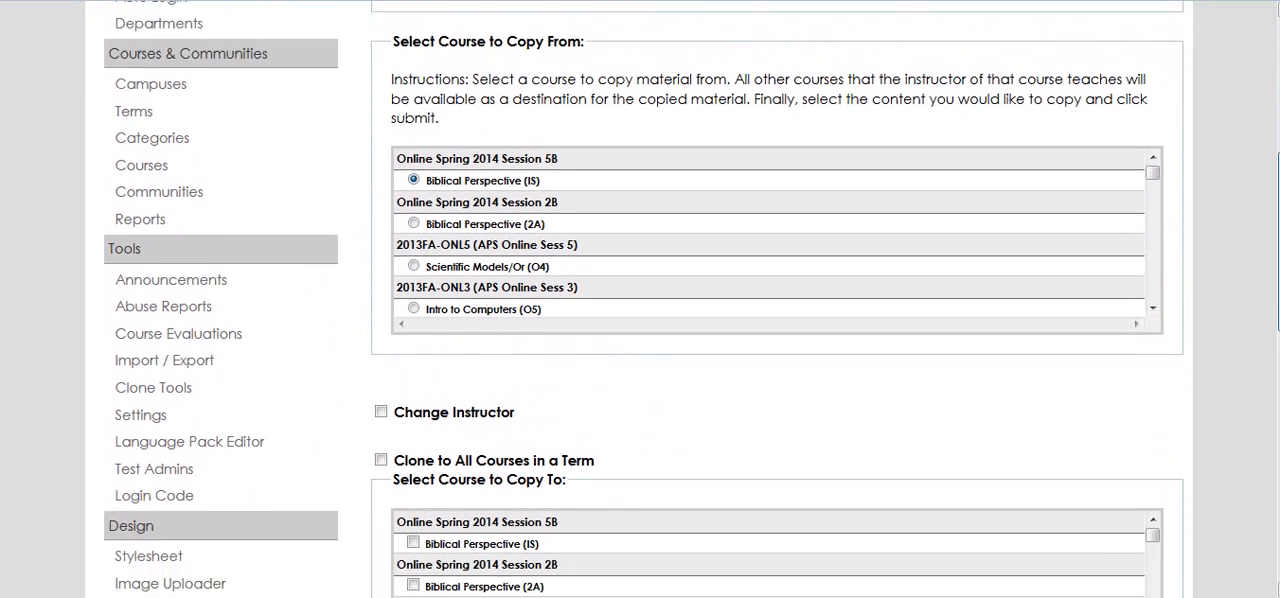
{"action": "scroll", "scroll_direction": "down", "scroll_amount": 3}
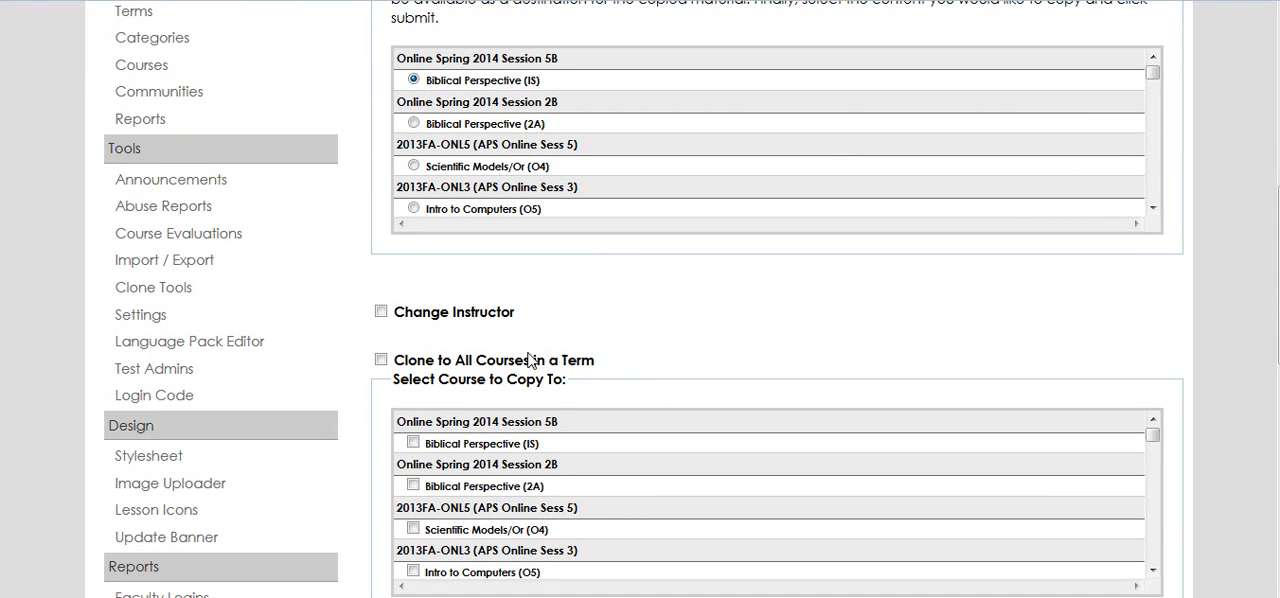
{"action": "mouse_move", "coordinate": [485, 325]}
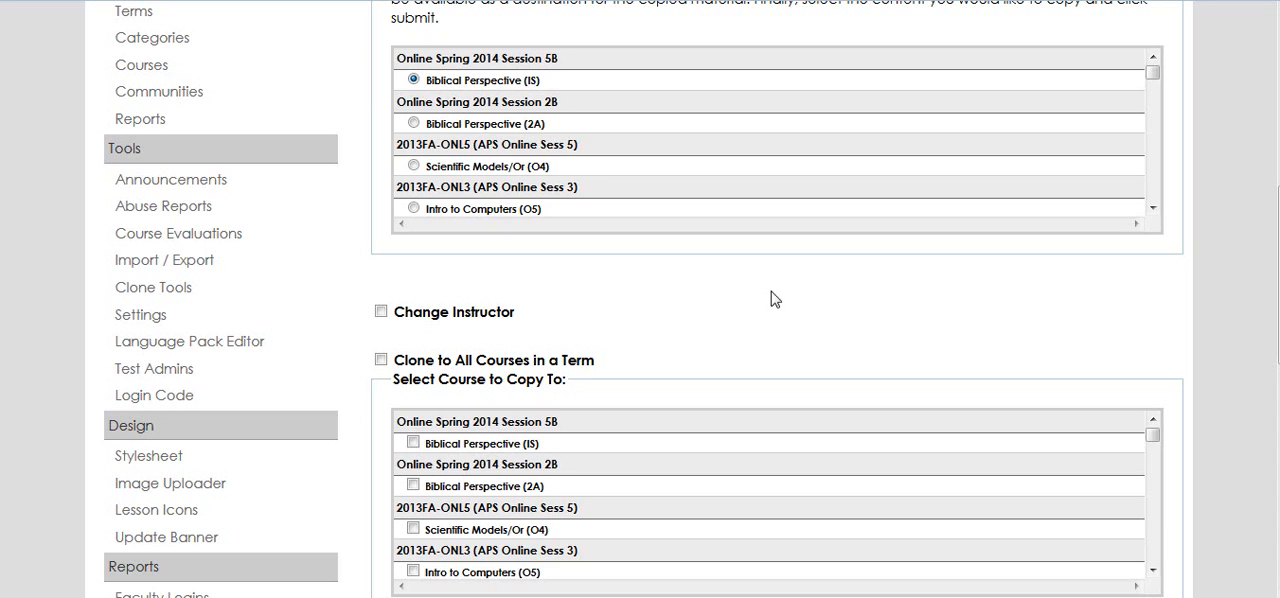
{"action": "scroll", "scroll_direction": "down", "scroll_amount": 3}
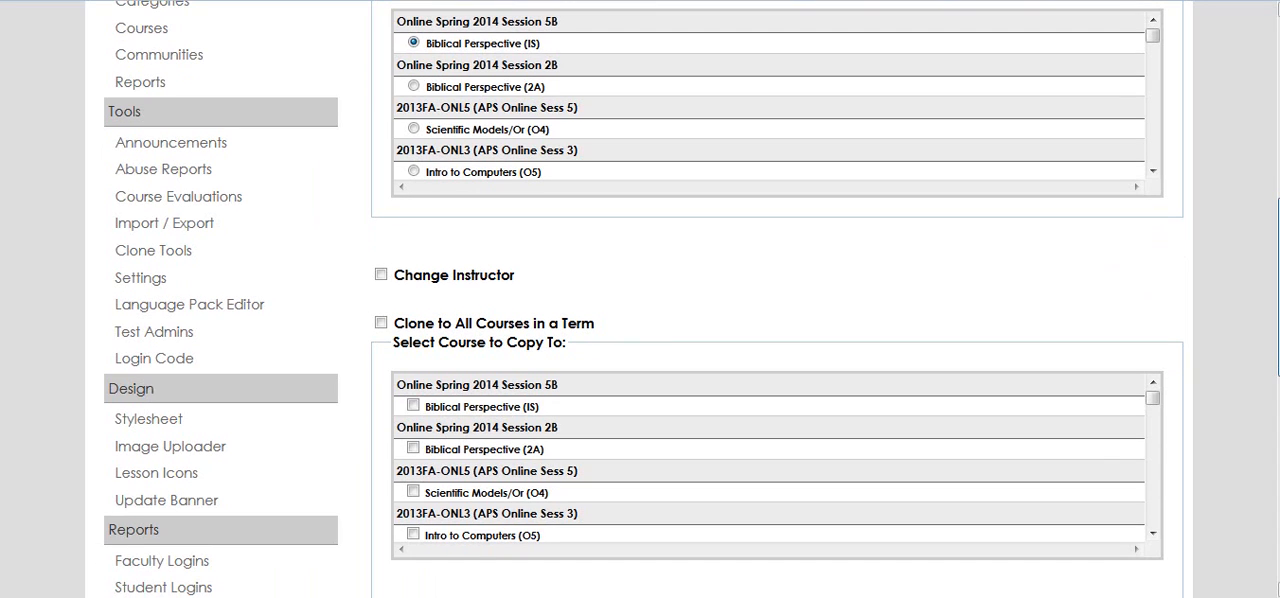
{"action": "mouse_move", "coordinate": [1116, 365]}
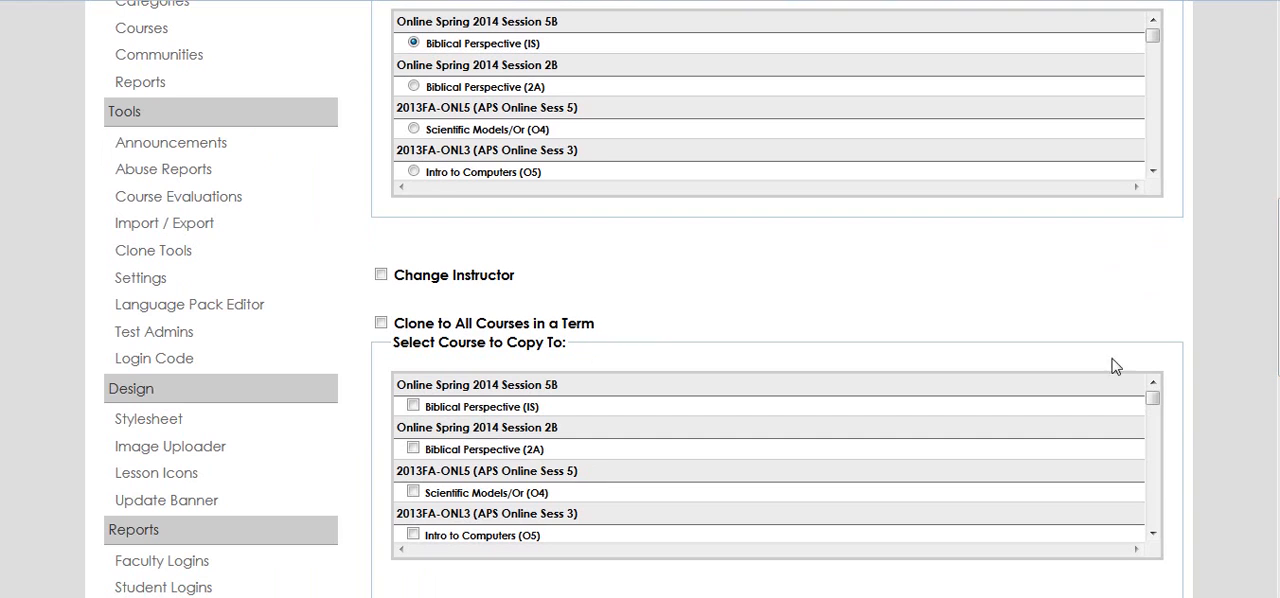
{"action": "scroll", "scroll_direction": "down", "scroll_amount": 3}
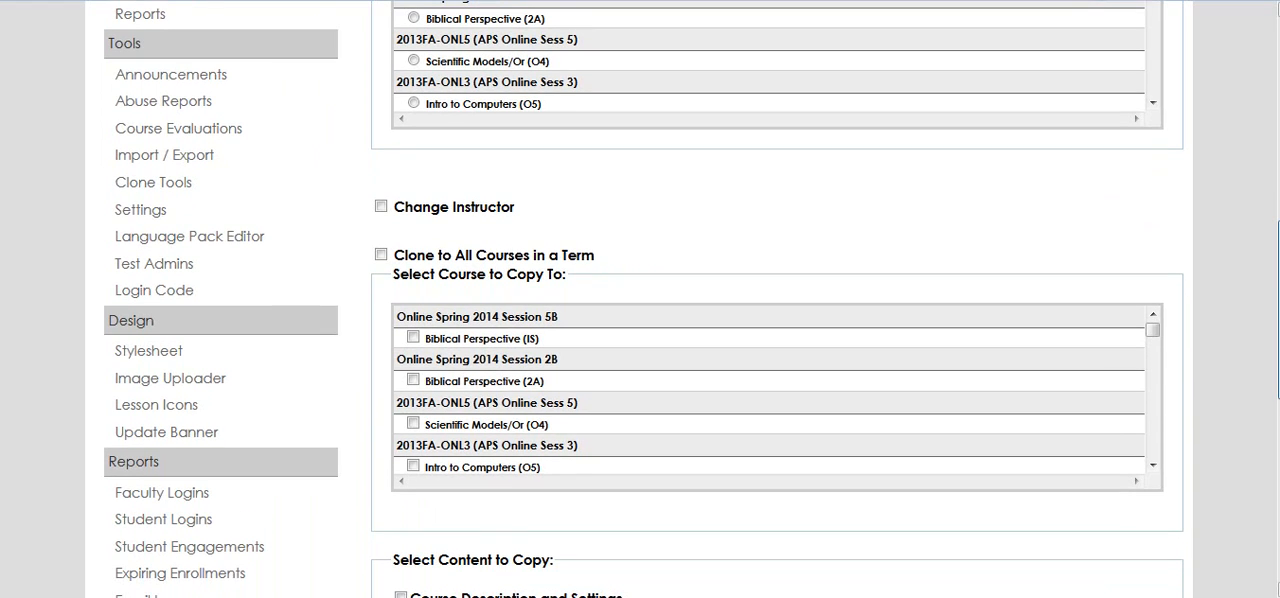
Toggle the Biblical Perspective (2A) destination checkbox and reach the content list
{"action": "left_click", "coordinate": [413, 381]}
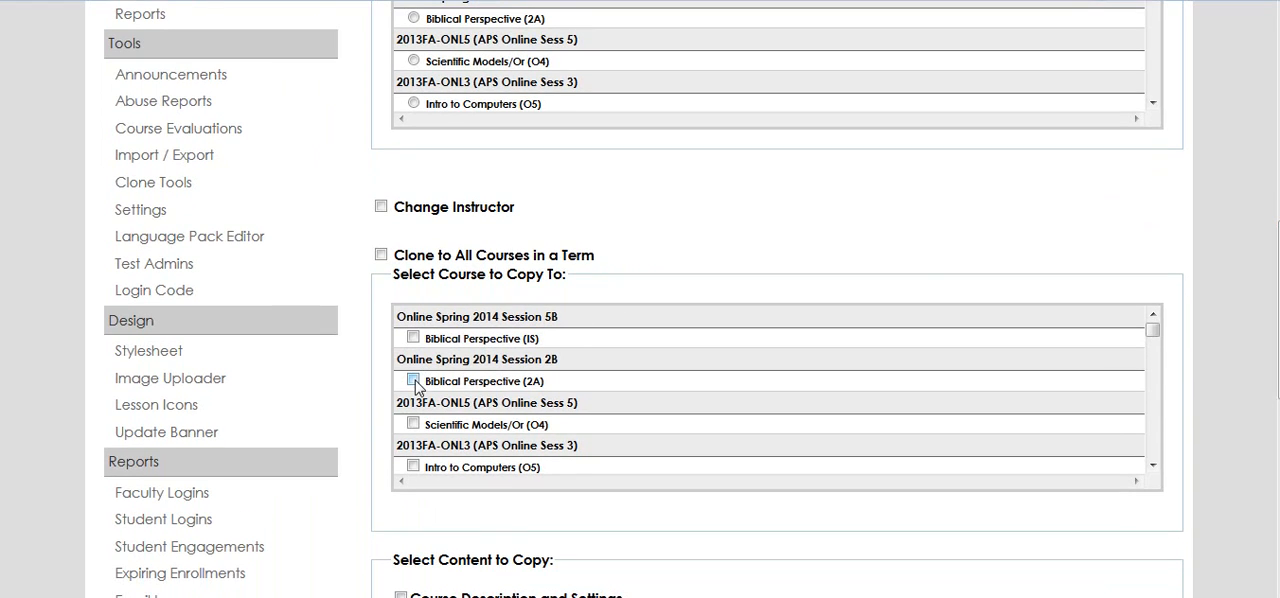
{"action": "left_click", "coordinate": [413, 381]}
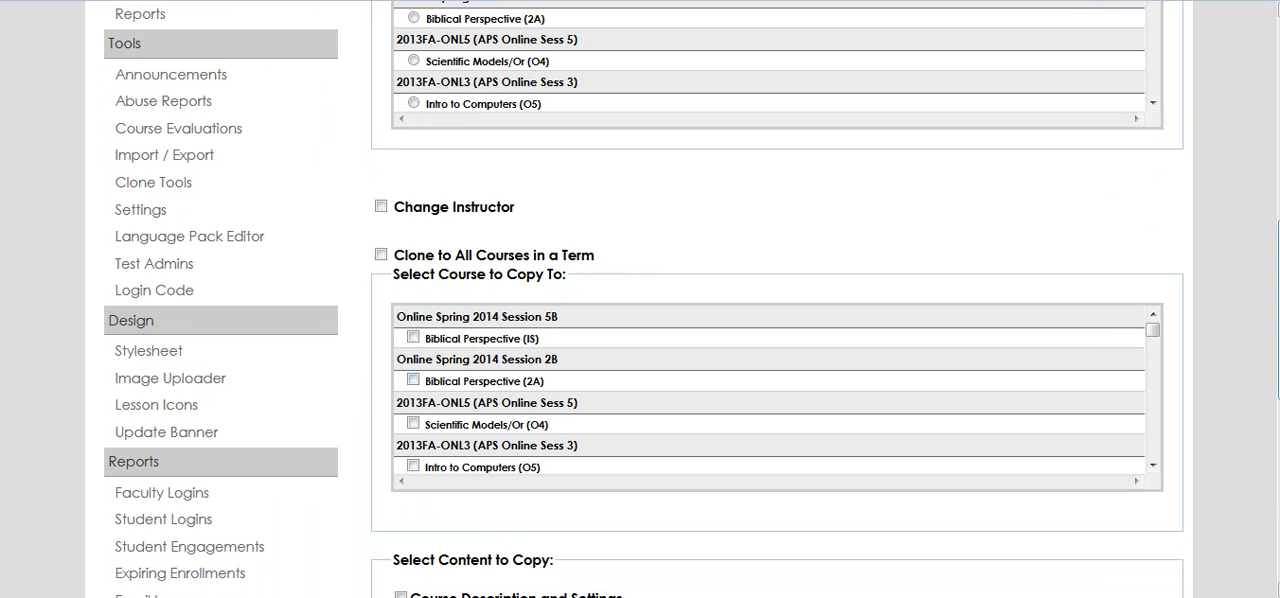
{"action": "scroll", "scroll_direction": "down", "scroll_amount": 3}
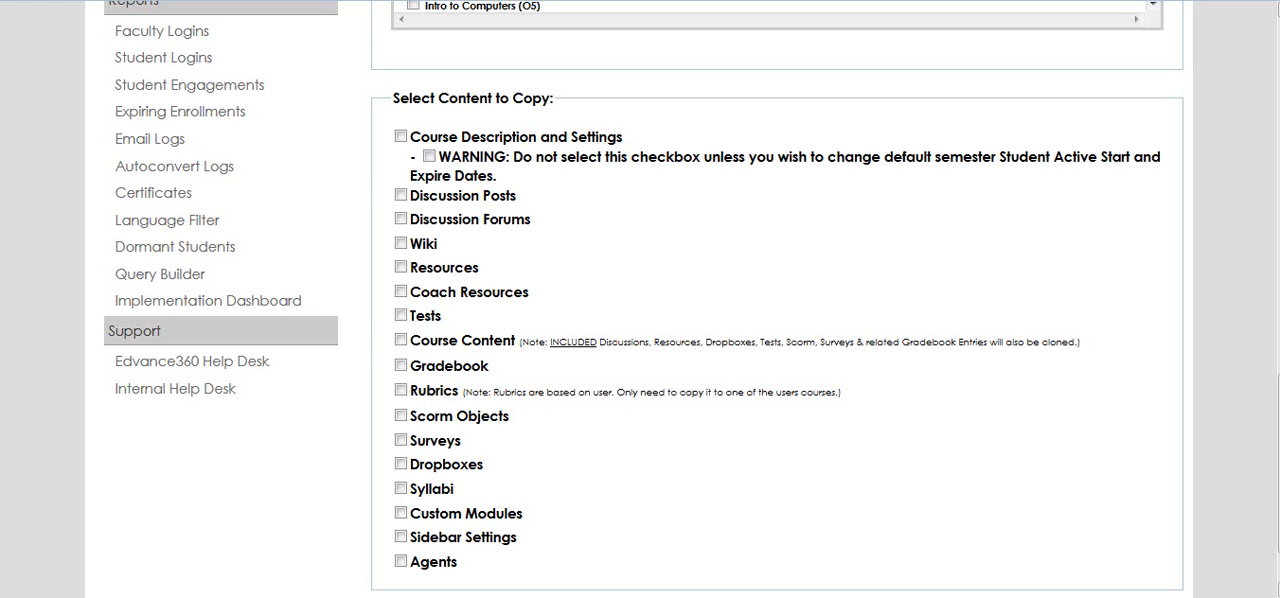
Review the Select Content to Copy checklist, from Course Description through Agents
{"action": "scroll", "scroll_direction": "down", "scroll_amount": 3}
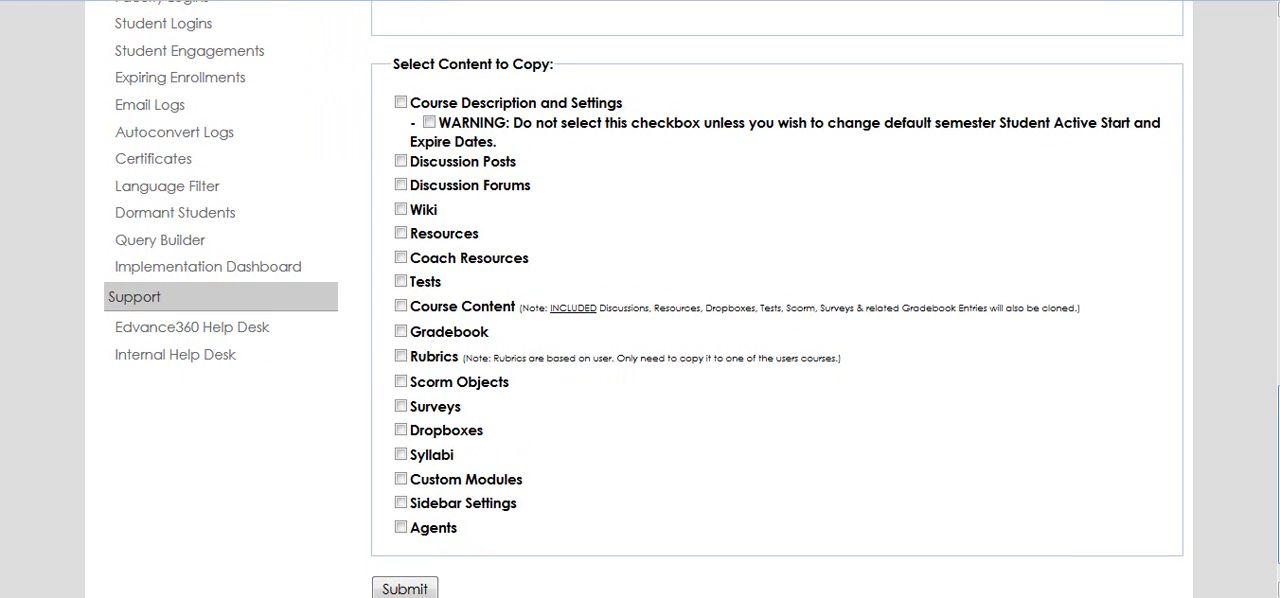
{"action": "mouse_move", "coordinate": [1072, 385]}
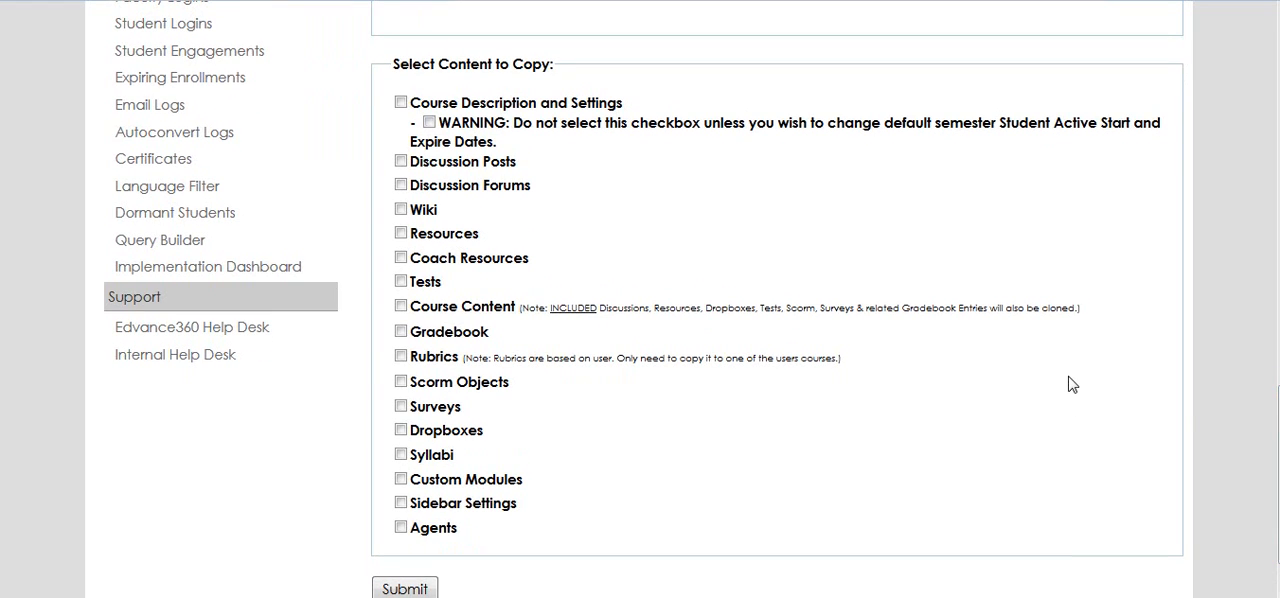
{"action": "left_click", "coordinate": [400, 356]}
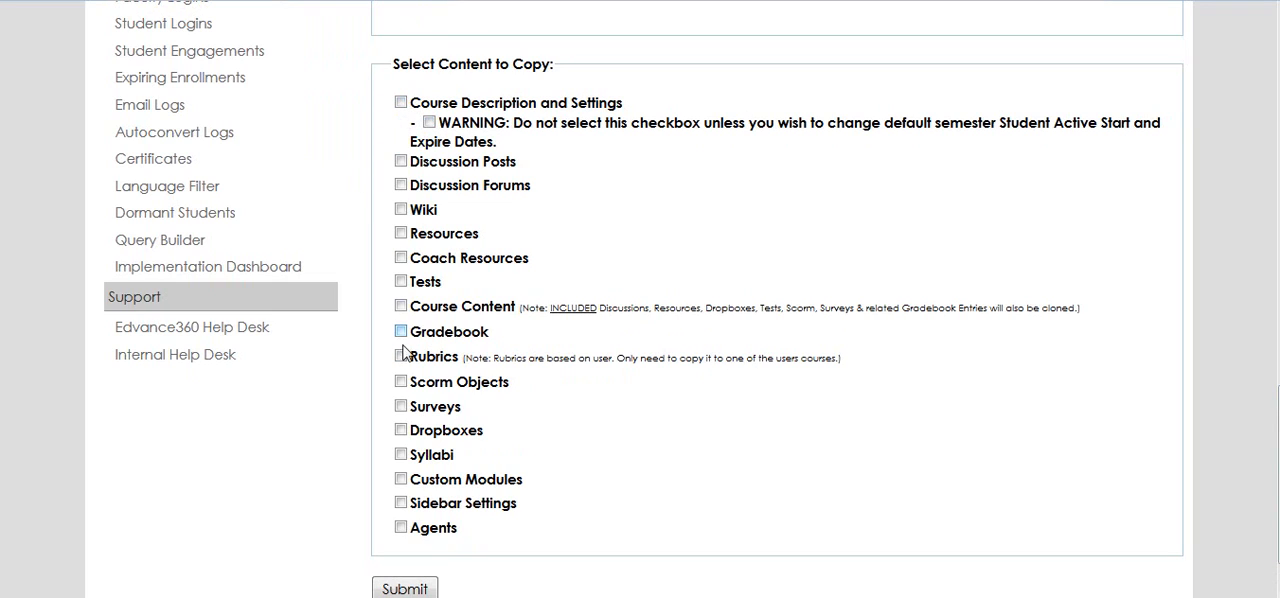
{"action": "left_click", "coordinate": [400, 331]}
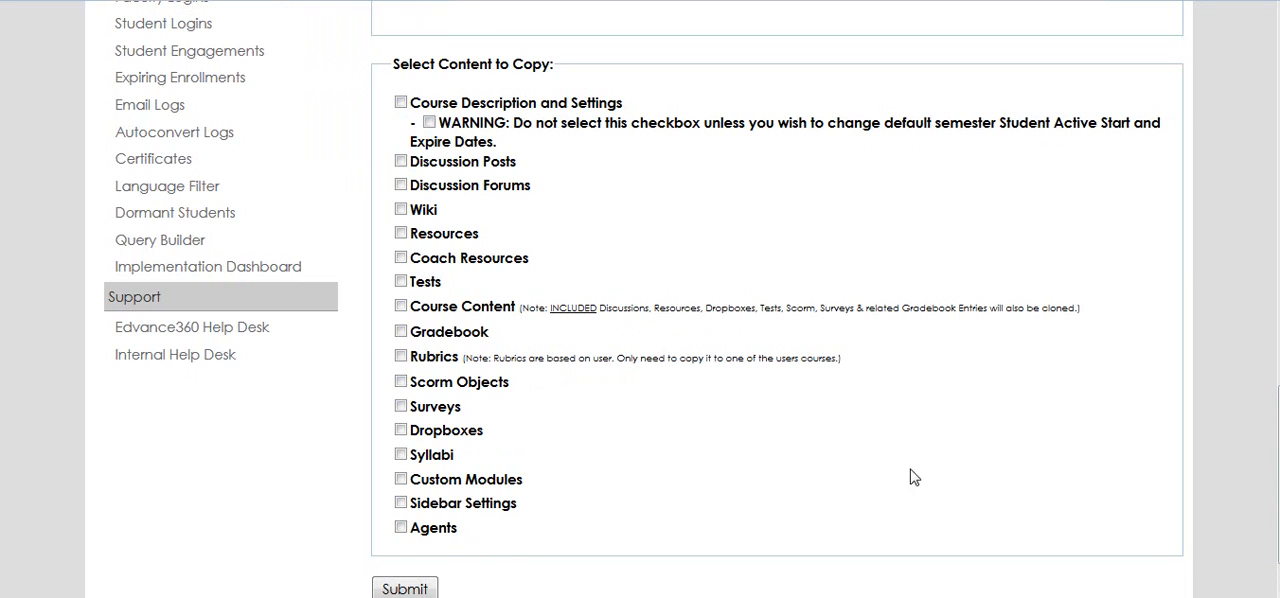
{"action": "scroll", "scroll_direction": "down", "scroll_amount": 3}
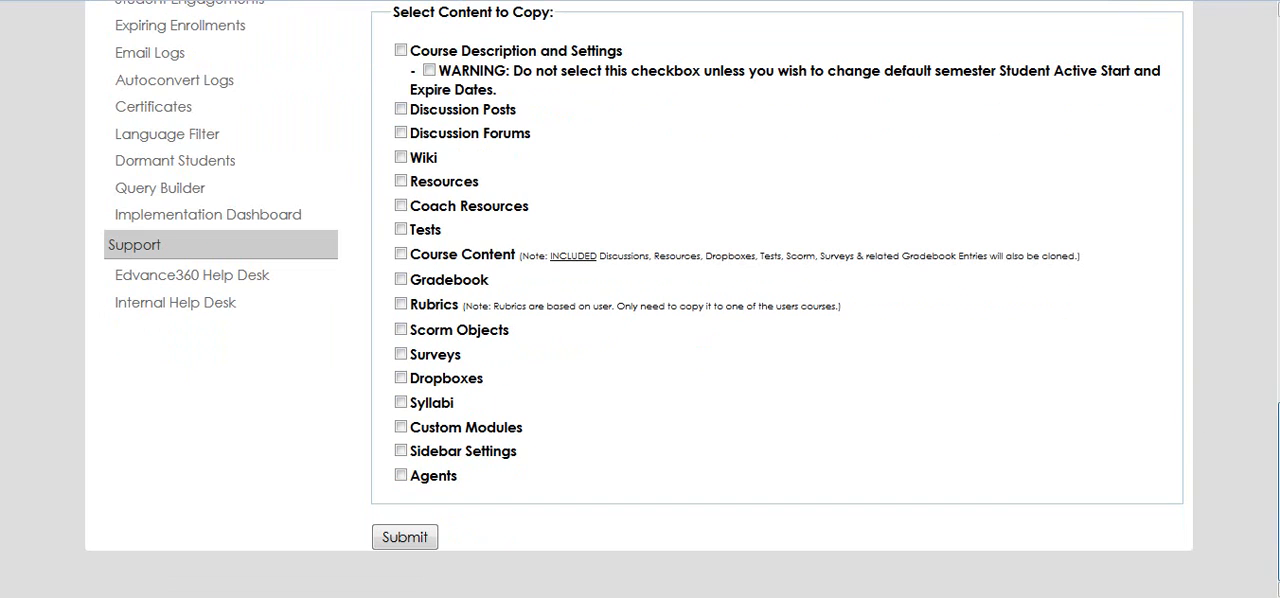
{"action": "mouse_move", "coordinate": [800, 412]}
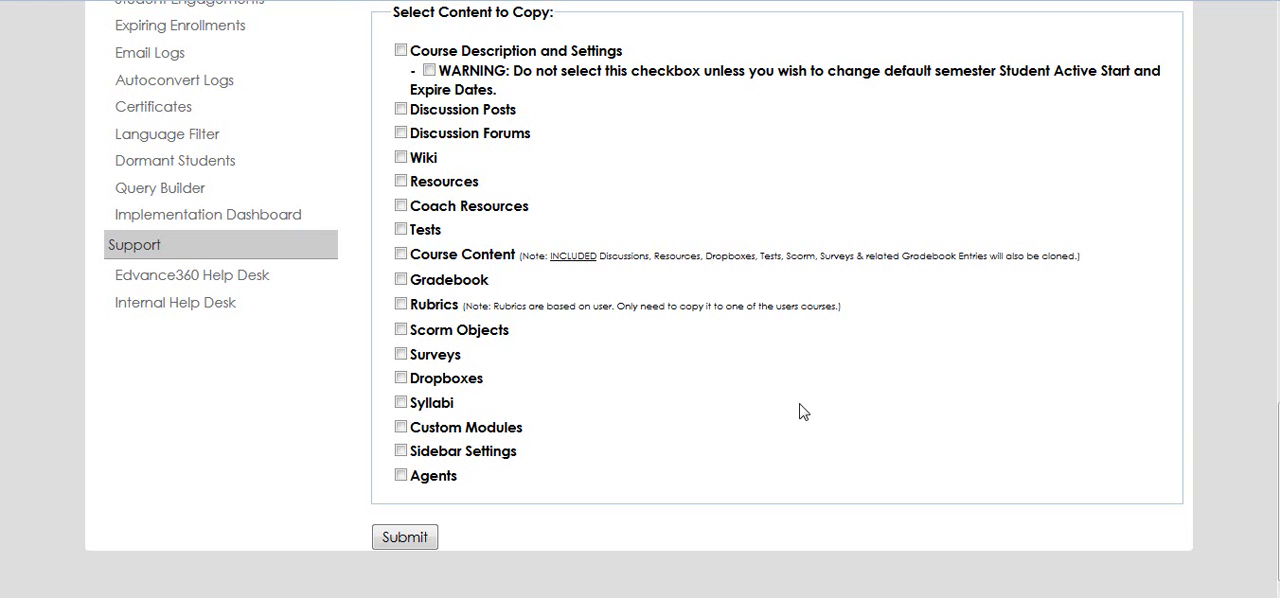
{"action": "mouse_move", "coordinate": [1071, 389]}
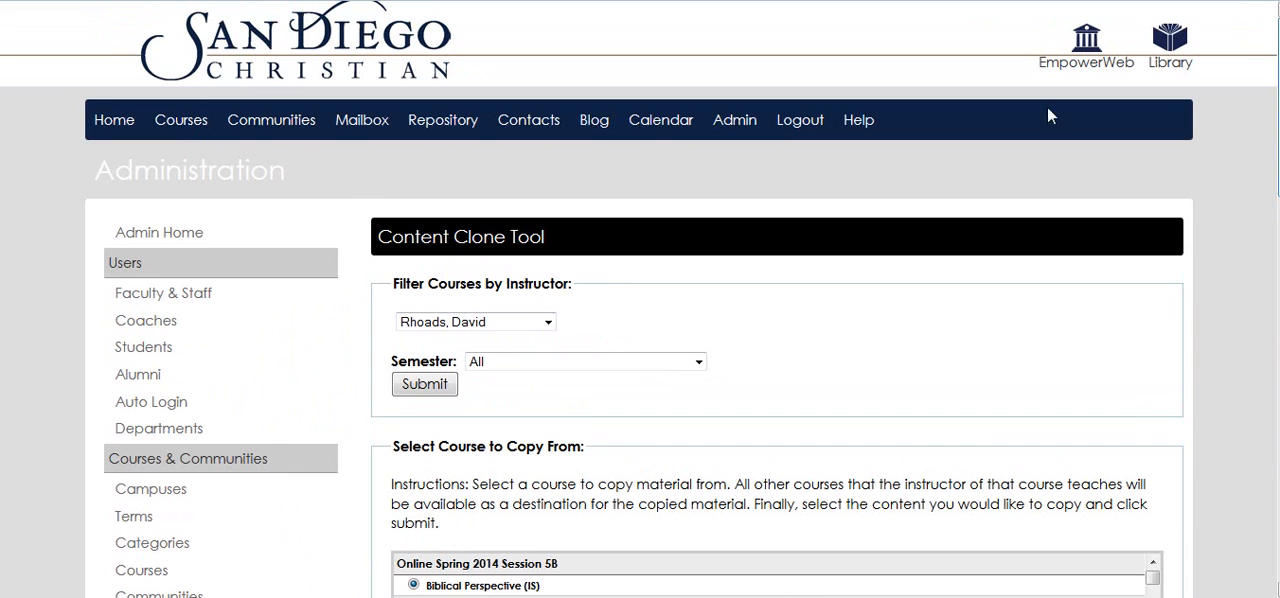
Open the Biblical Perspective: IS course home page from the Courses list
{"action": "left_click", "coordinate": [181, 119]}
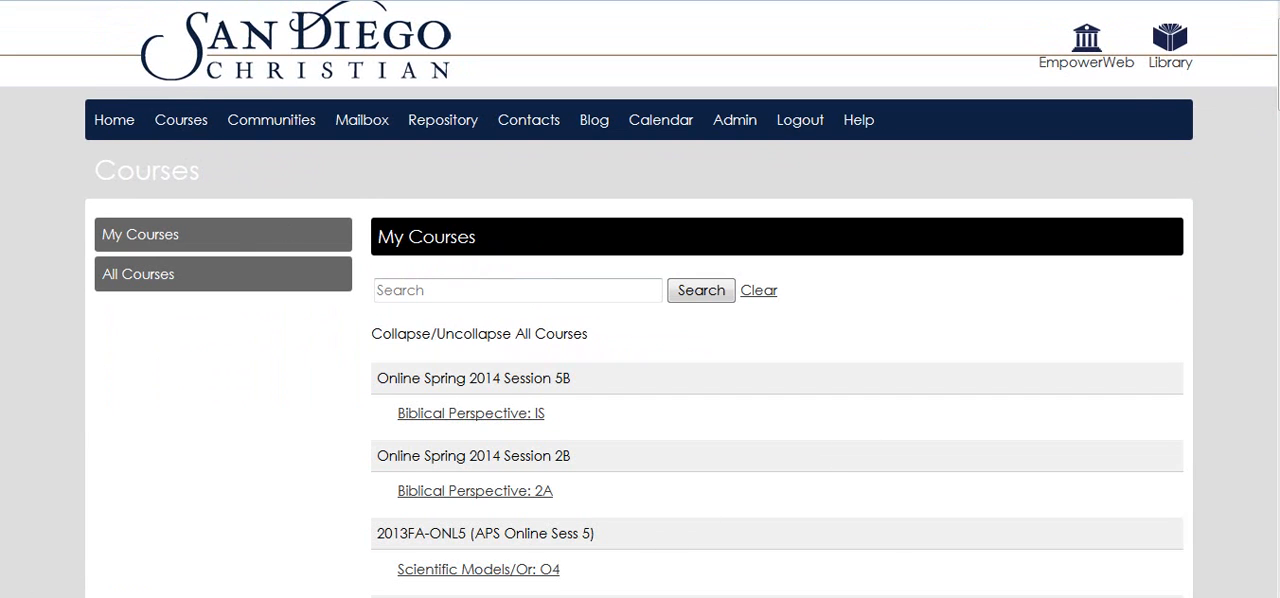
{"action": "scroll", "scroll_direction": "down", "scroll_amount": 3}
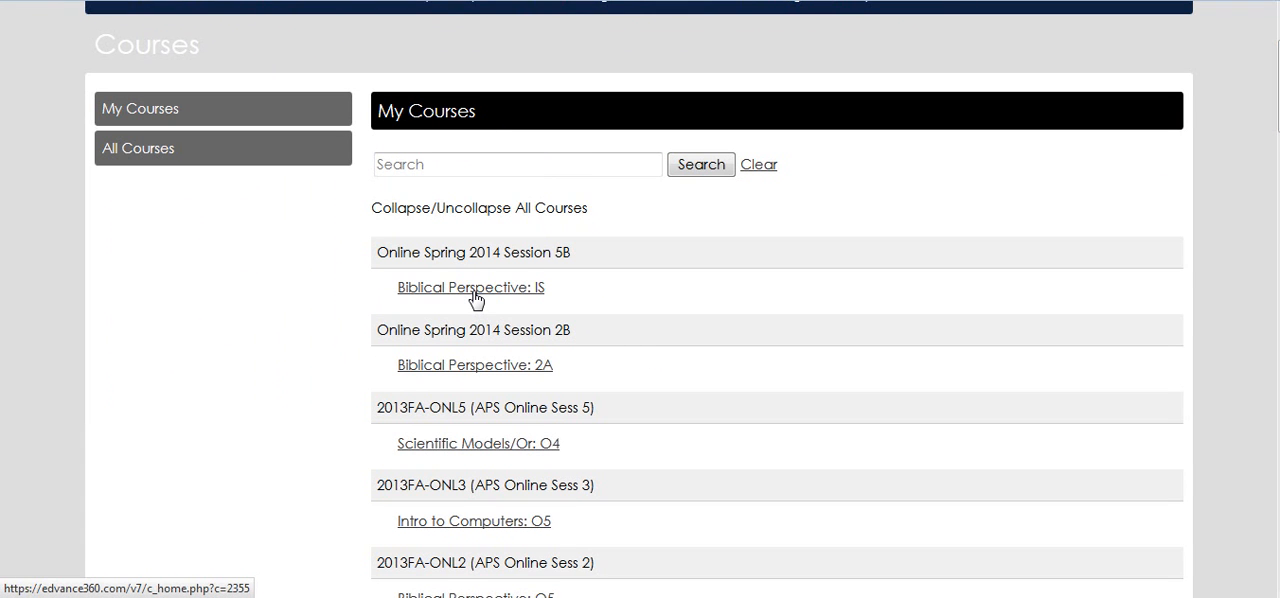
{"action": "left_click", "coordinate": [470, 287]}
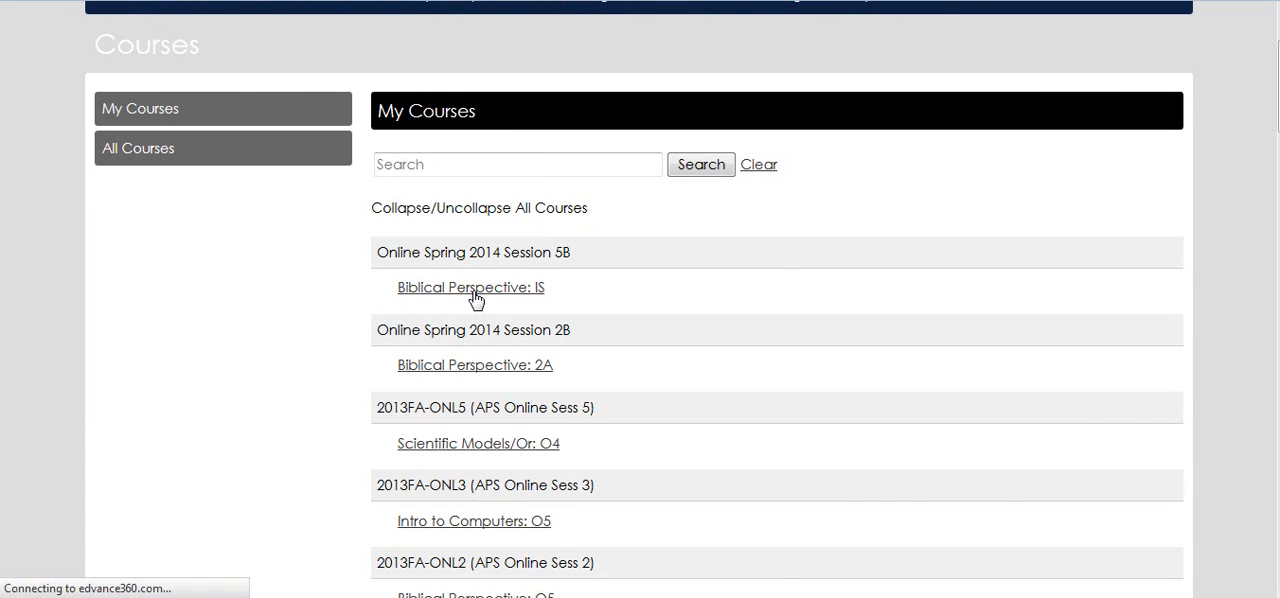
{"action": "left_click", "coordinate": [470, 287]}
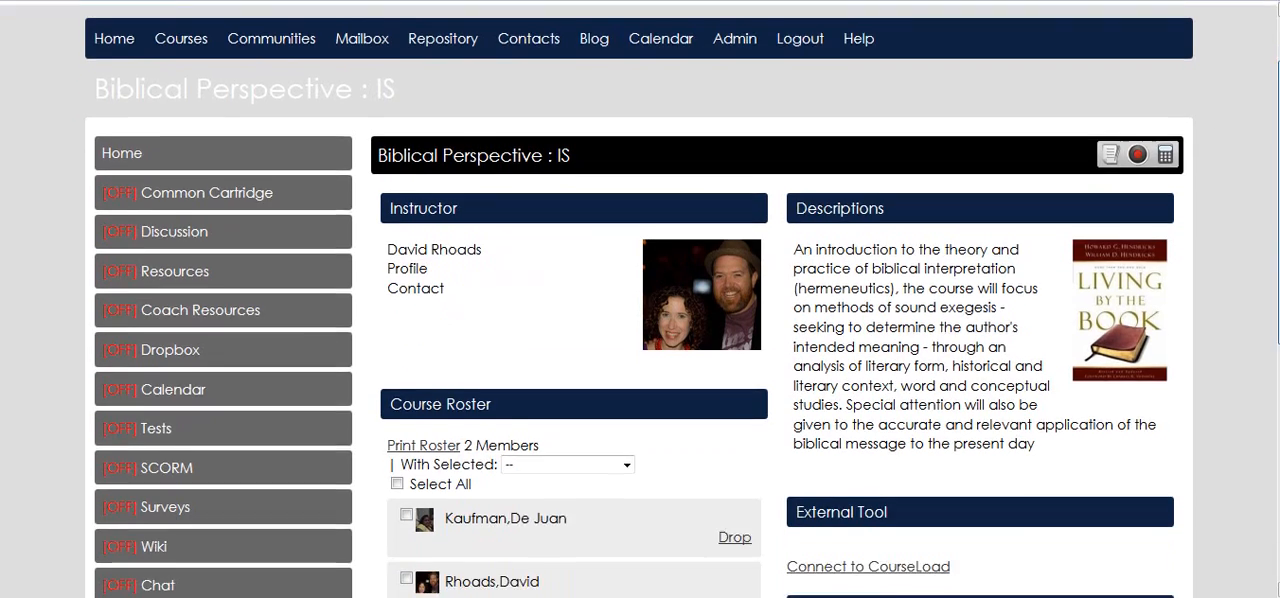
{"action": "scroll", "scroll_direction": "down", "scroll_amount": 3}
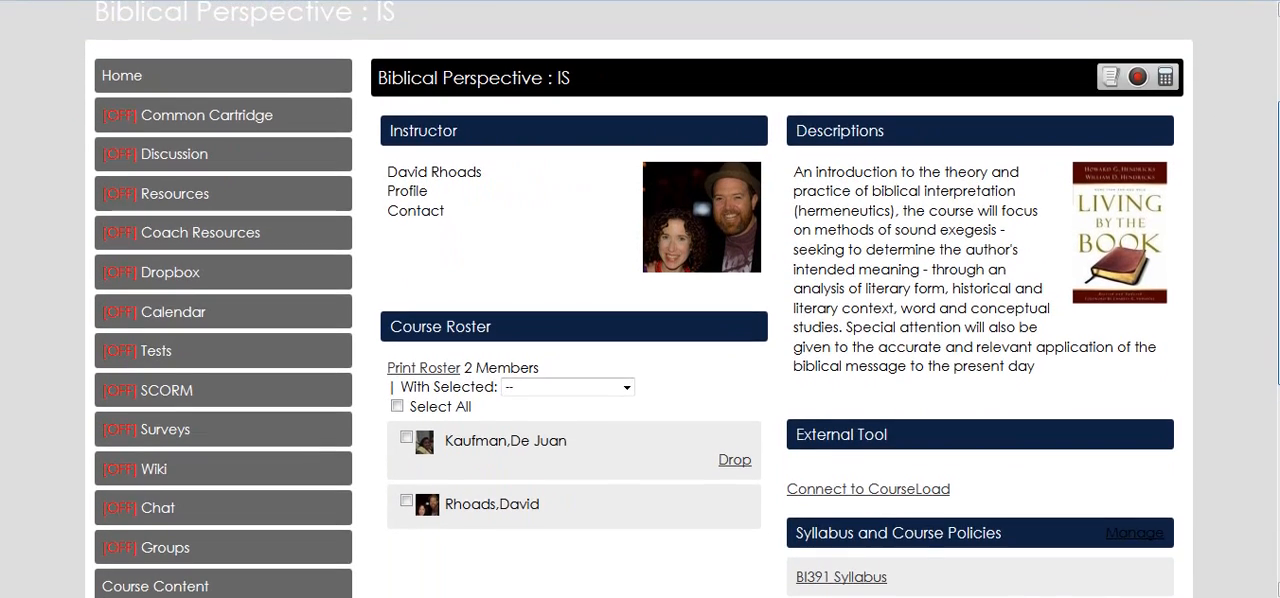
{"action": "scroll", "scroll_direction": "down", "scroll_amount": 3}
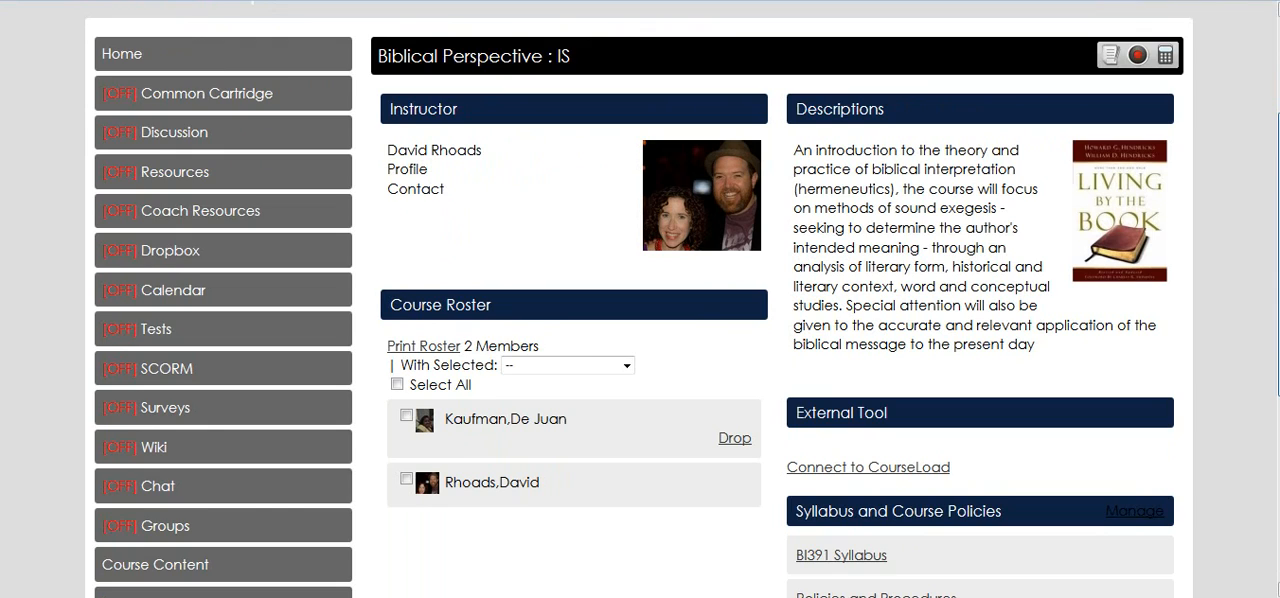
{"action": "scroll", "scroll_direction": "down", "scroll_amount": 3}
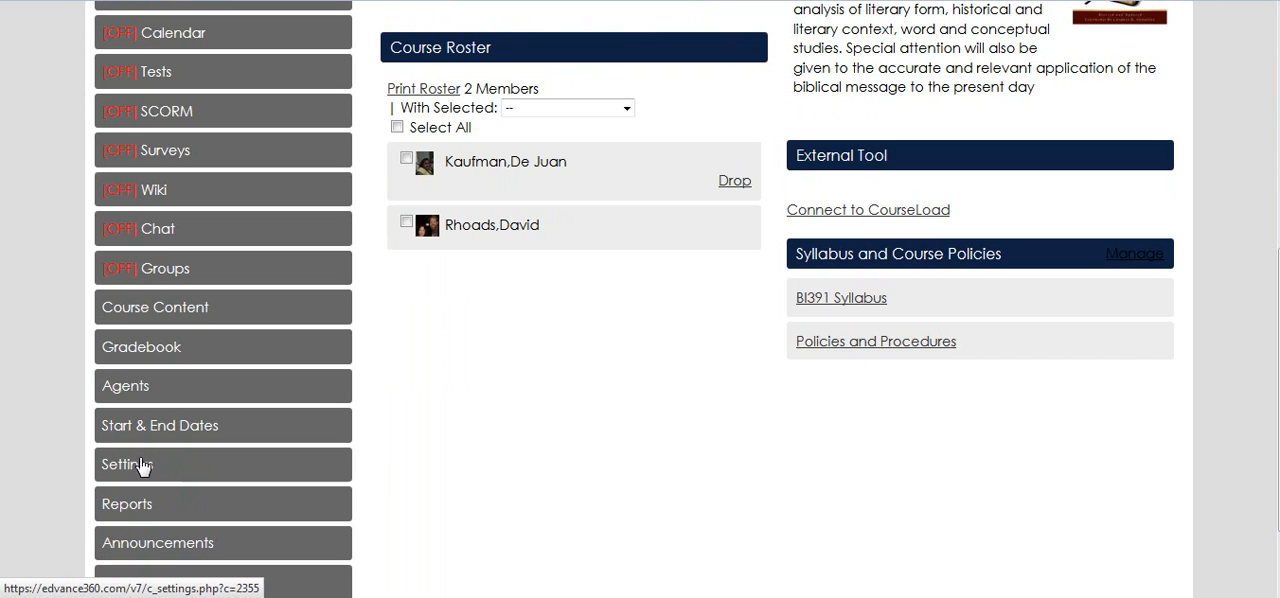
Open Biblical Perspective (IS) Settings to view its Student Access Dates
{"action": "left_click", "coordinate": [126, 464]}
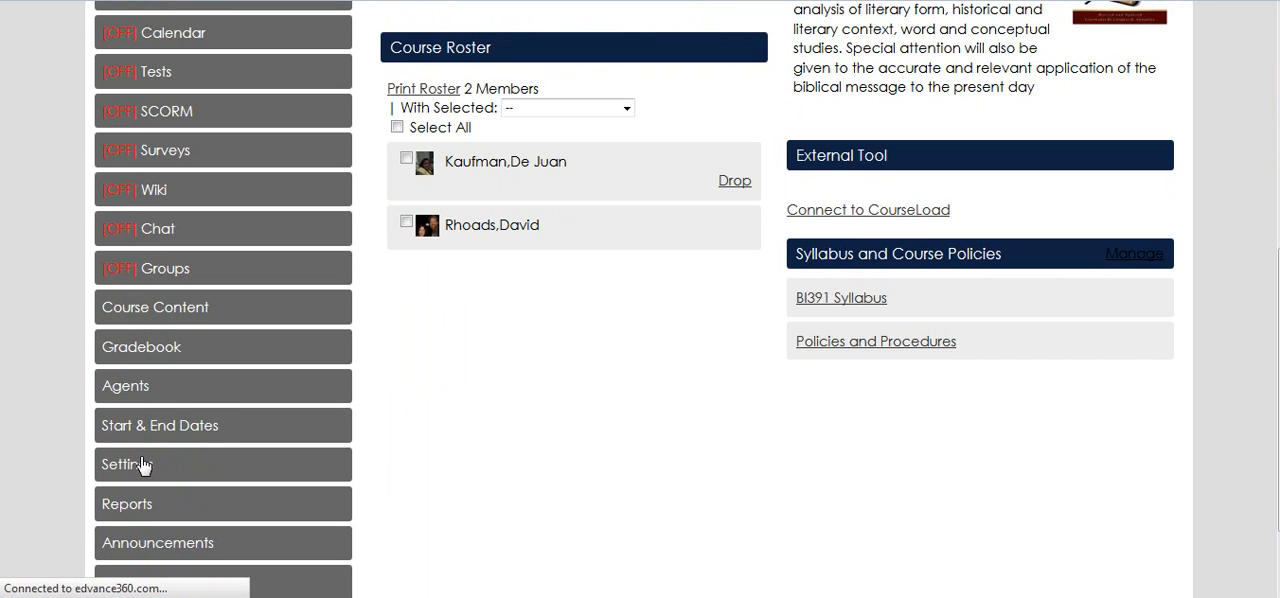
{"action": "left_click", "coordinate": [126, 464]}
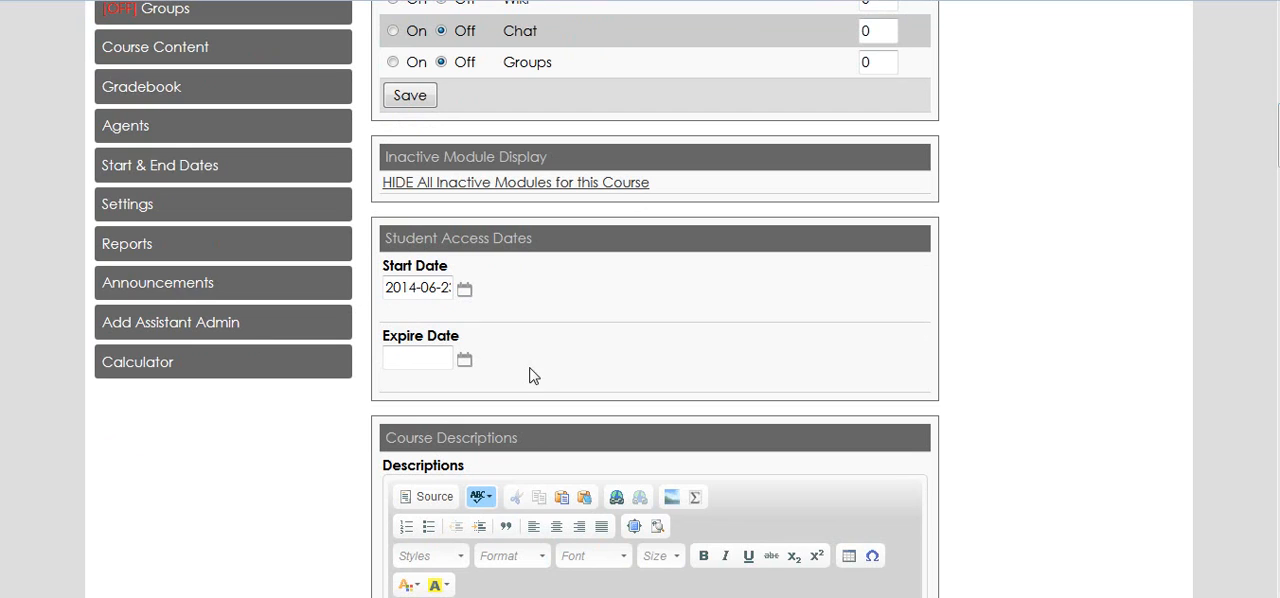
{"action": "mouse_move", "coordinate": [510, 360]}
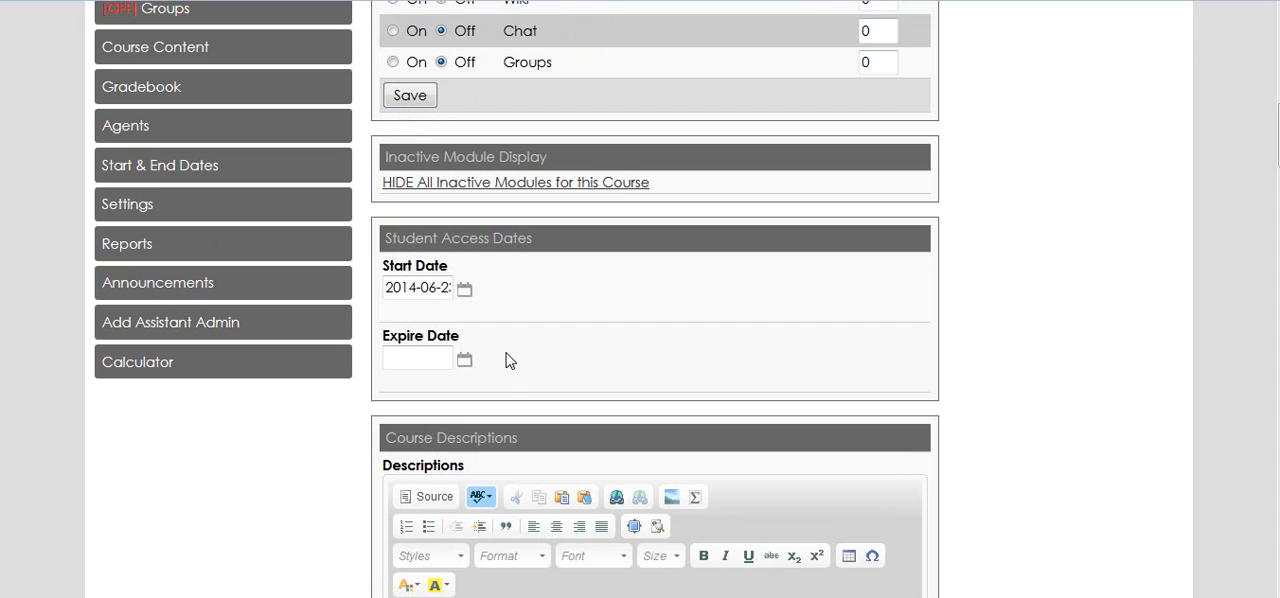
{"action": "left_click", "coordinate": [417, 288]}
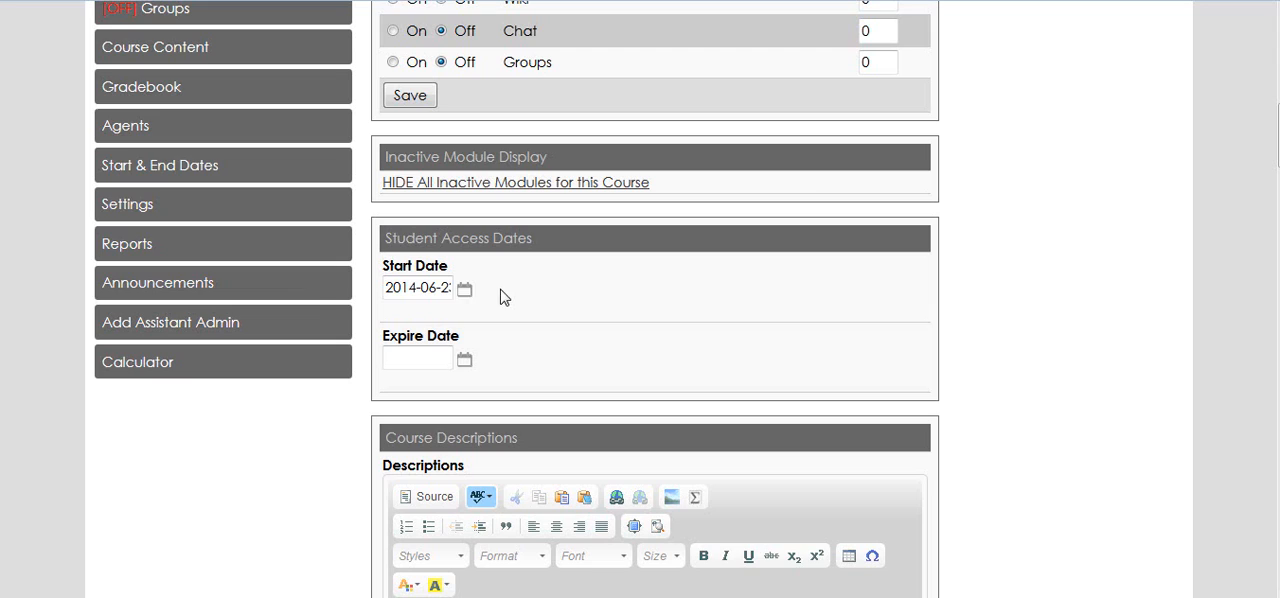
{"action": "mouse_move", "coordinate": [487, 297]}
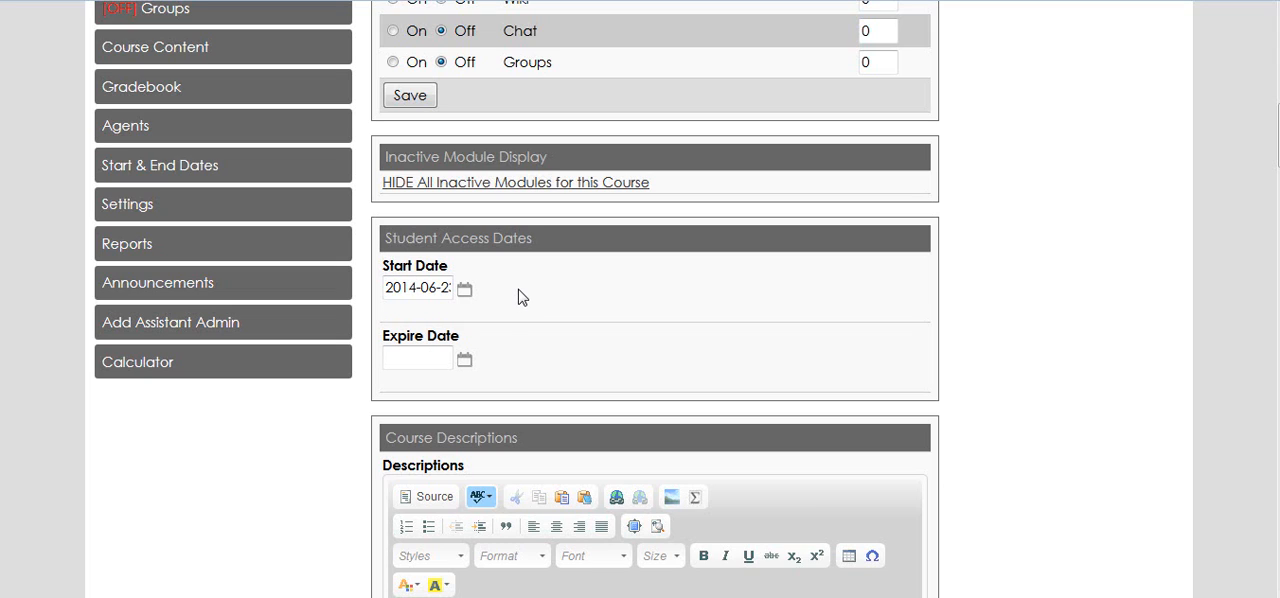
{"action": "mouse_move", "coordinate": [531, 299]}
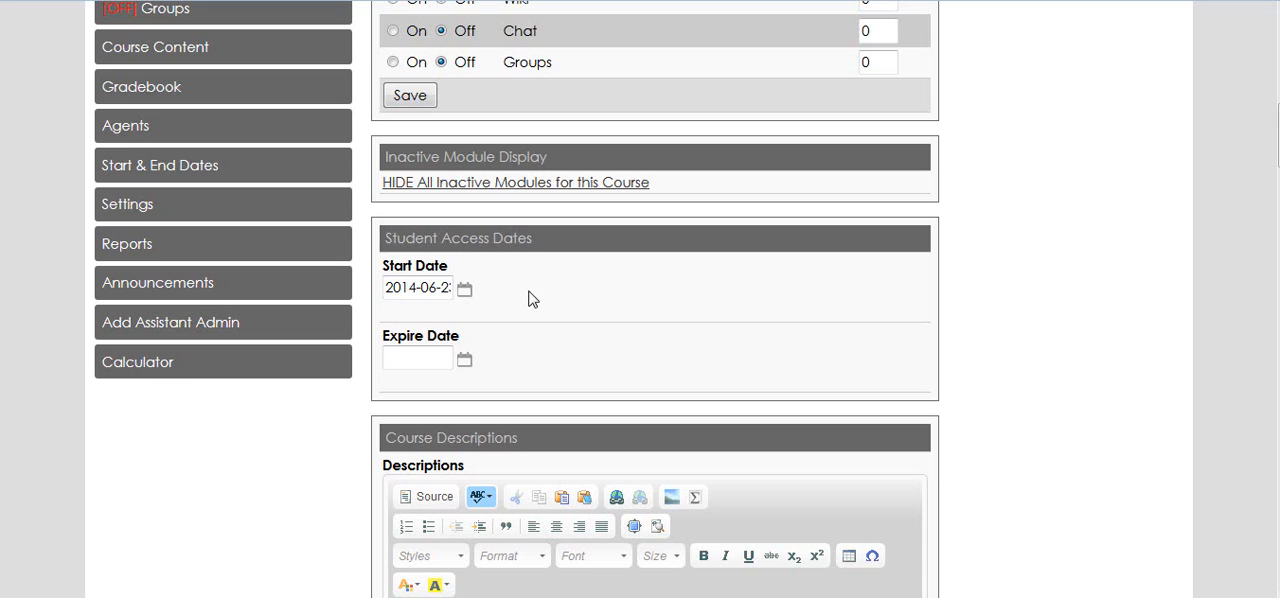
{"action": "mouse_move", "coordinate": [477, 311]}
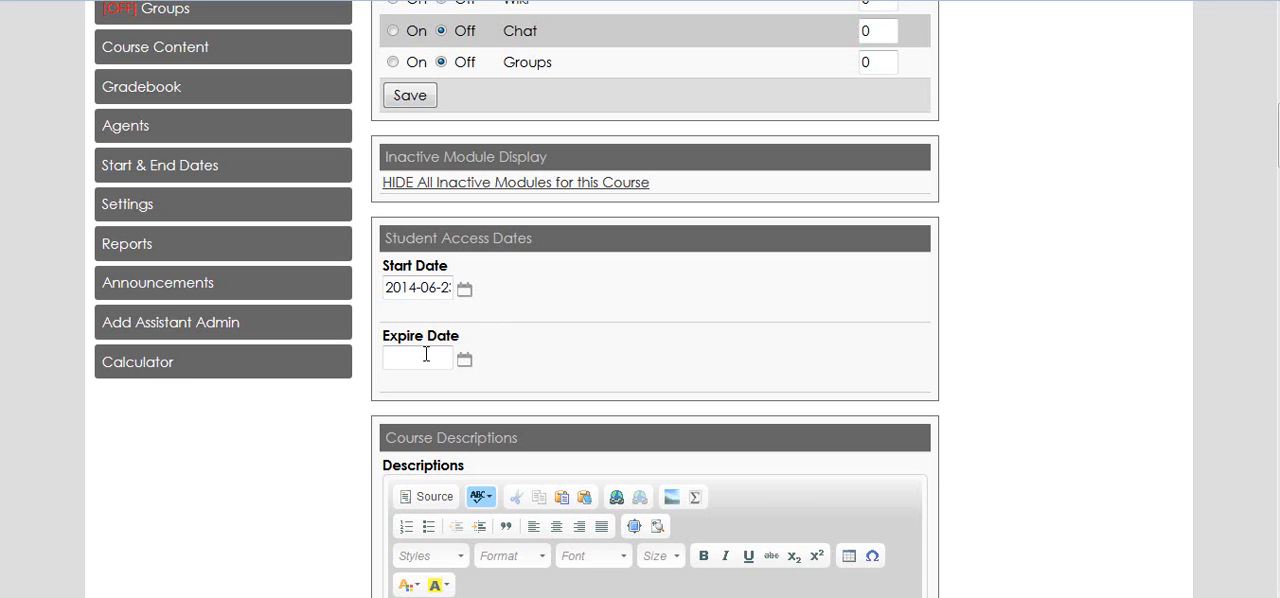
{"action": "scroll", "scroll_direction": "down", "scroll_amount": 3}
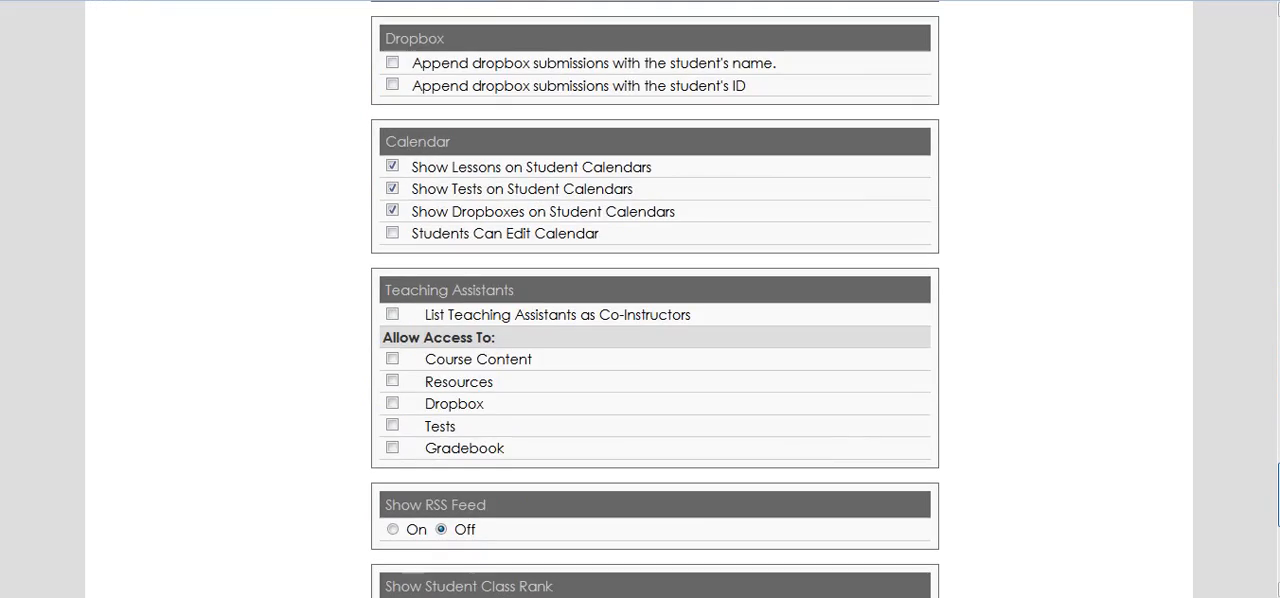
{"action": "scroll", "scroll_direction": "down", "scroll_amount": 3}
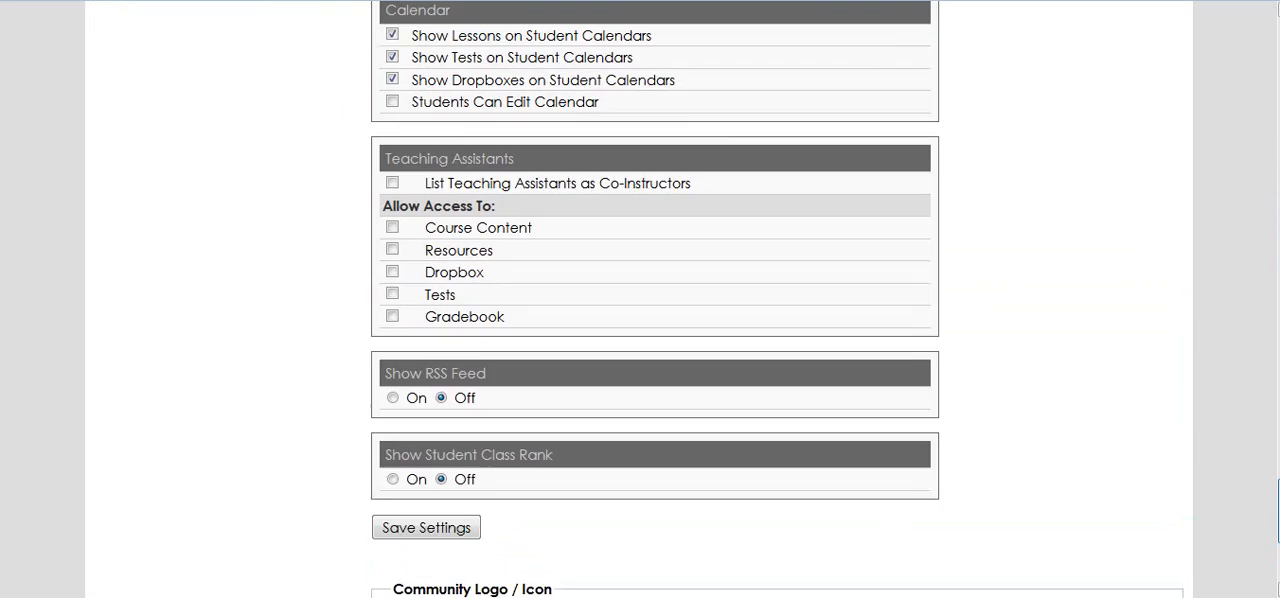
{"action": "scroll", "scroll_direction": "down", "scroll_amount": 3}
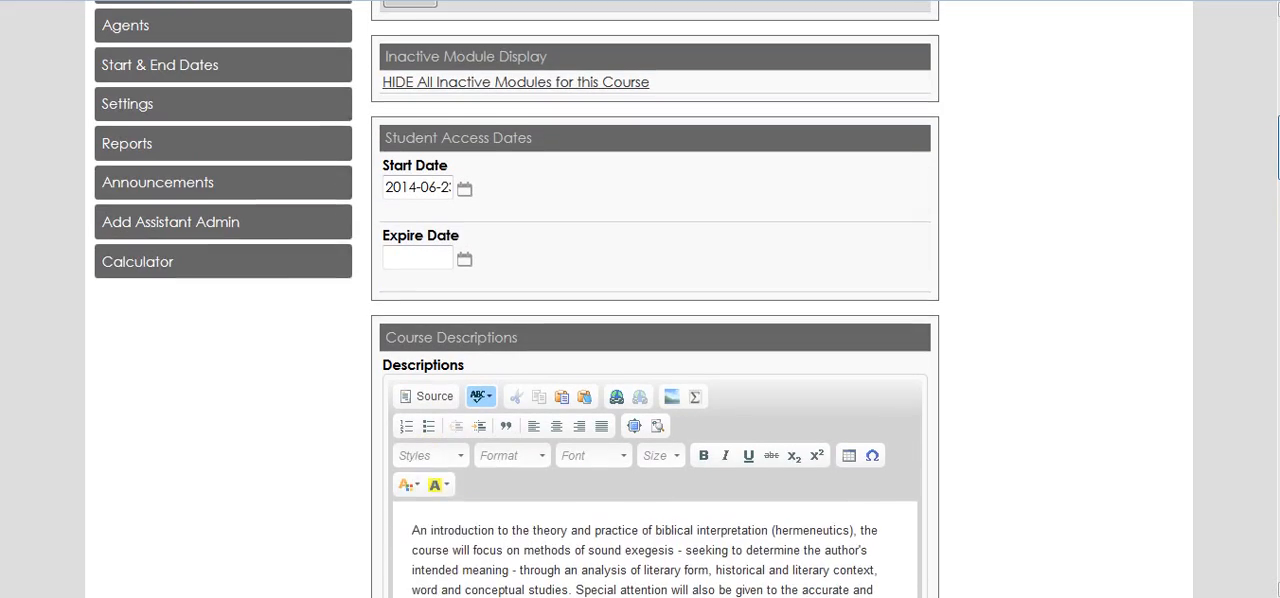
{"action": "scroll", "scroll_direction": "down", "scroll_amount": 3}
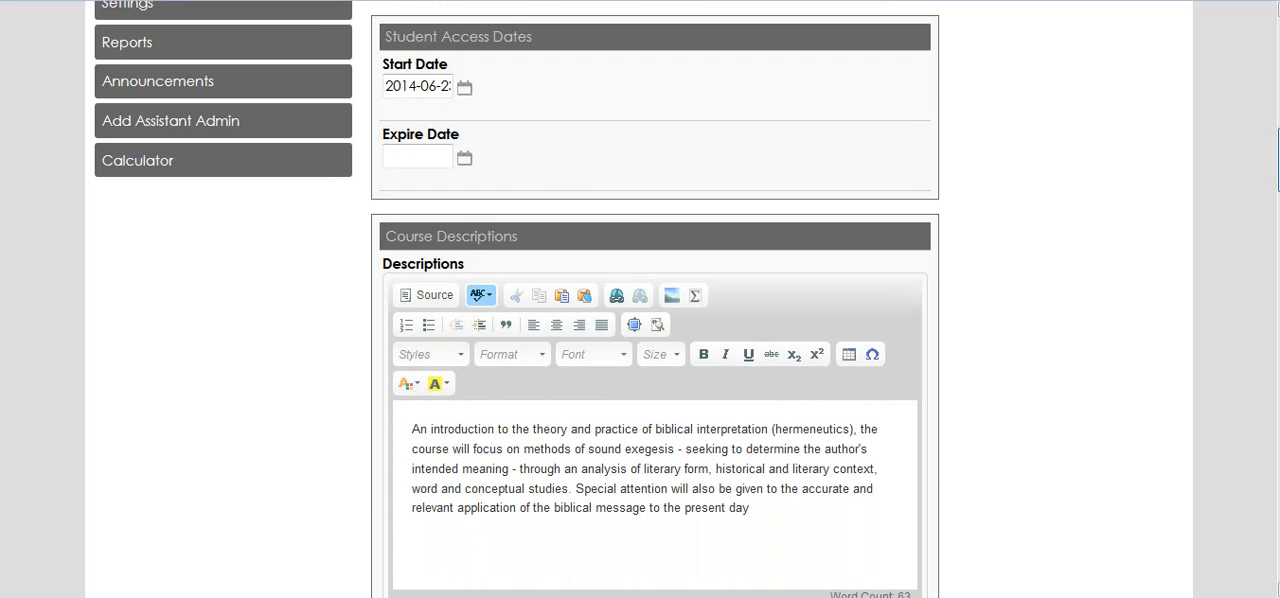